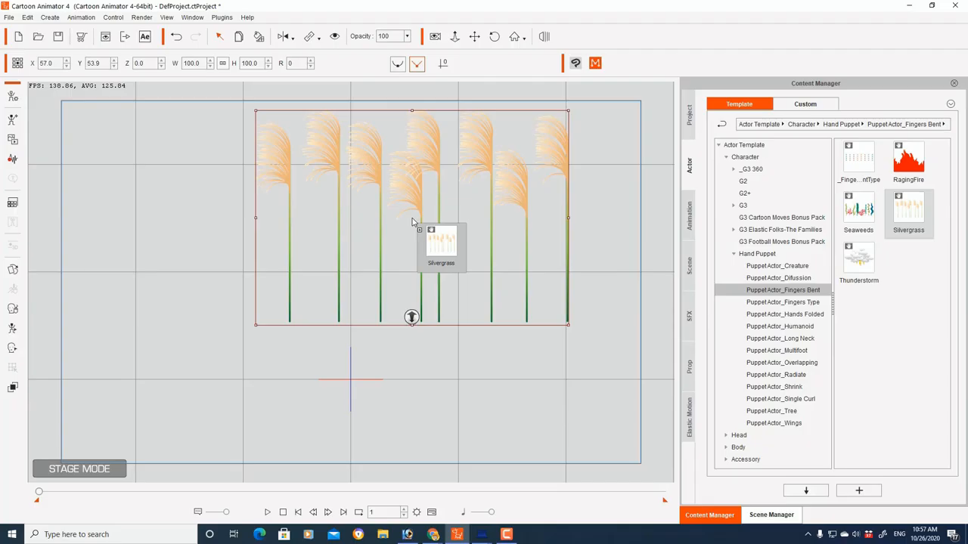
Bring up Motion LIVE 2D from the Plugins menu with the Silvergrass puppet listed
left_click(596, 64)
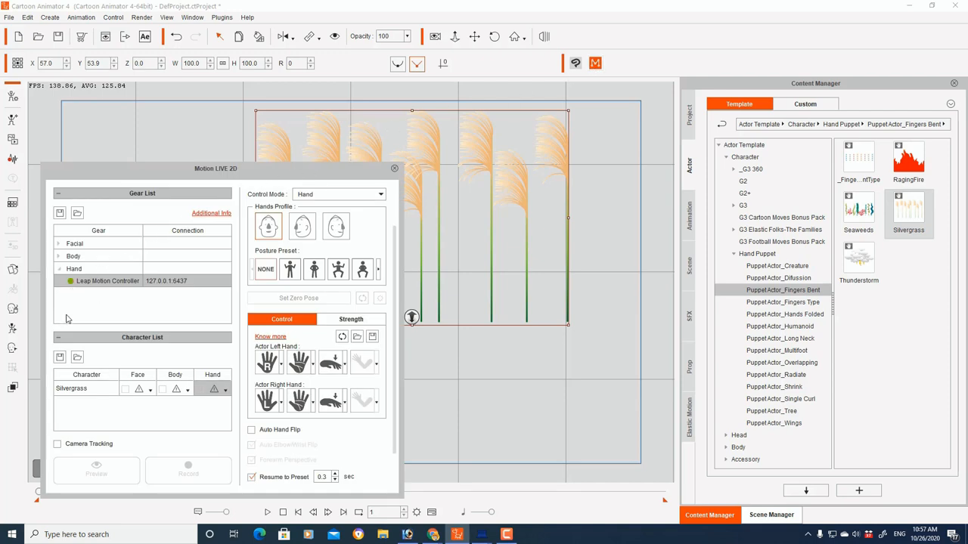
Load the Silvergrass.json motion profile so the puppet runs in Finger control mode
left_click(77, 357)
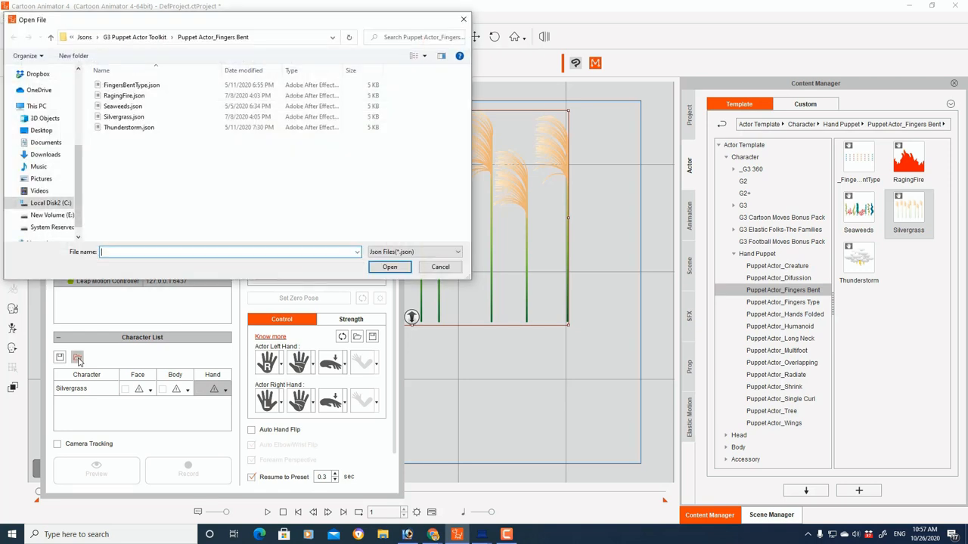
left_click(124, 116)
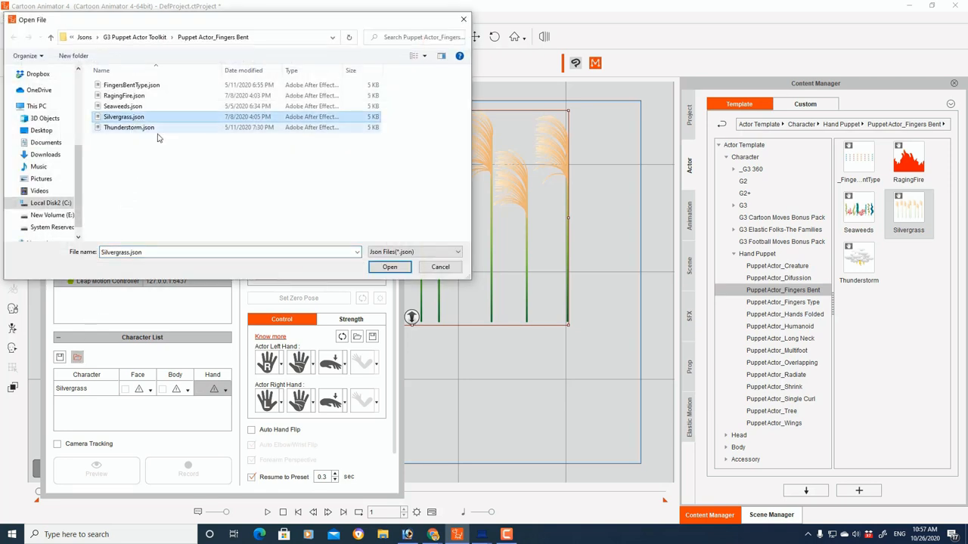
left_click(390, 266)
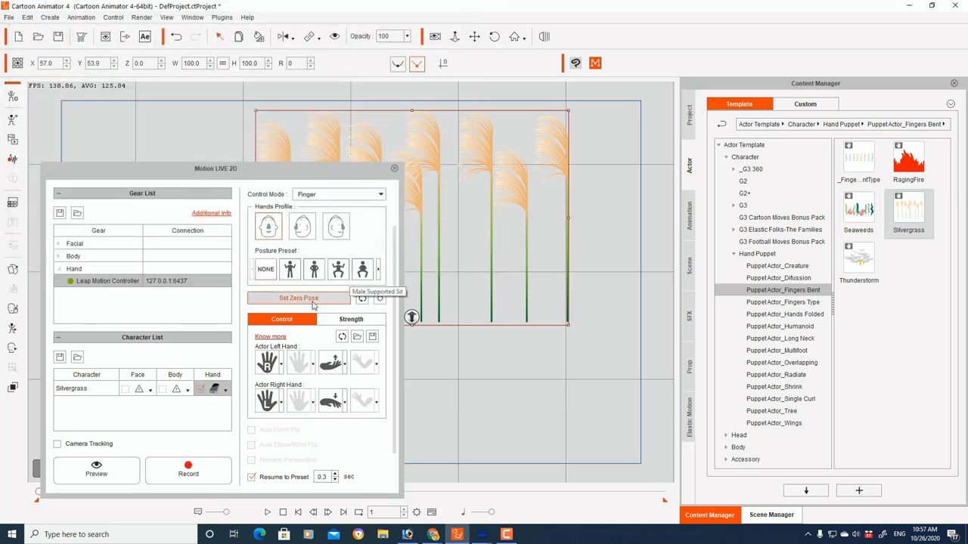